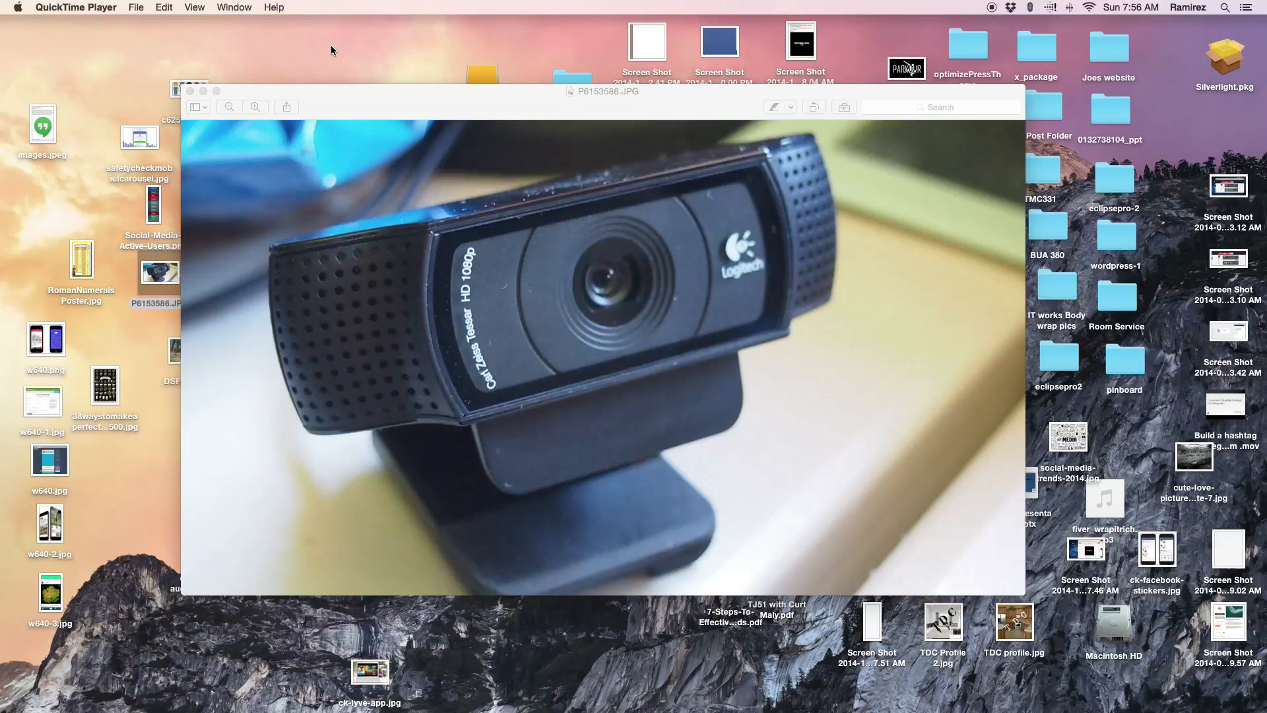
mouse_move(77, 14)
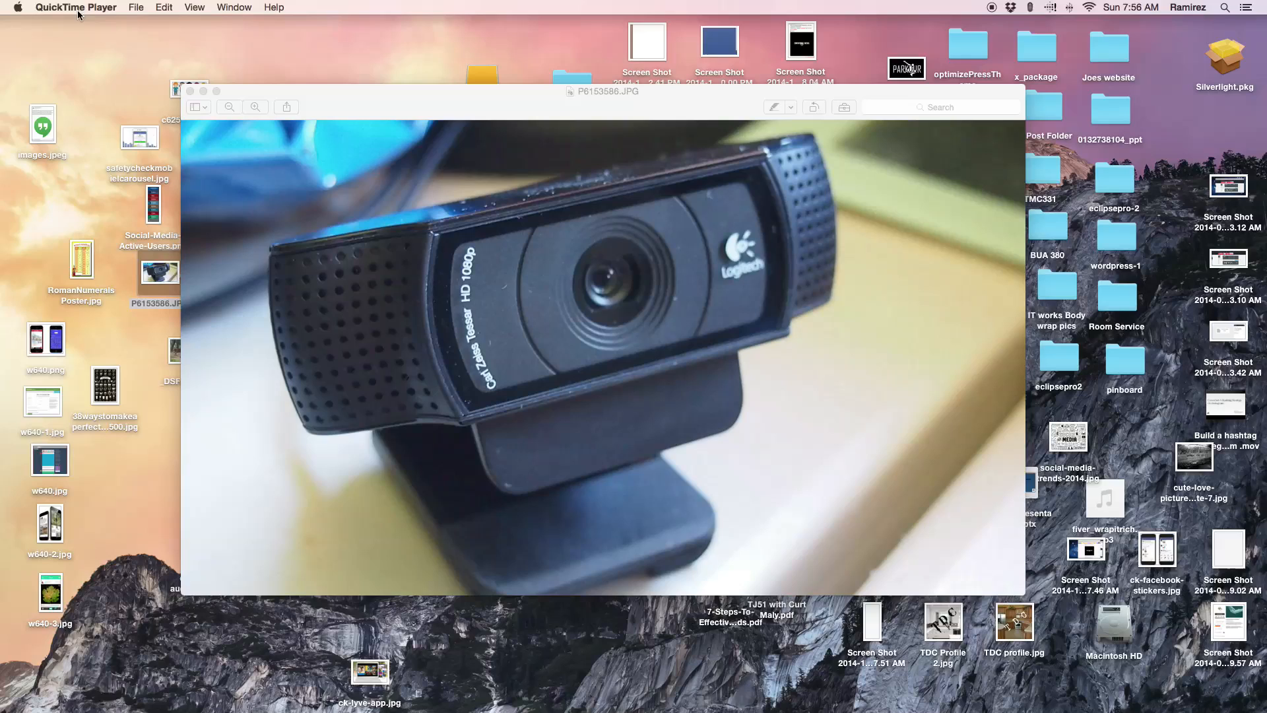
Step: Start a new movie recording from the File menu to show the live webcam feed
left_click(136, 7)
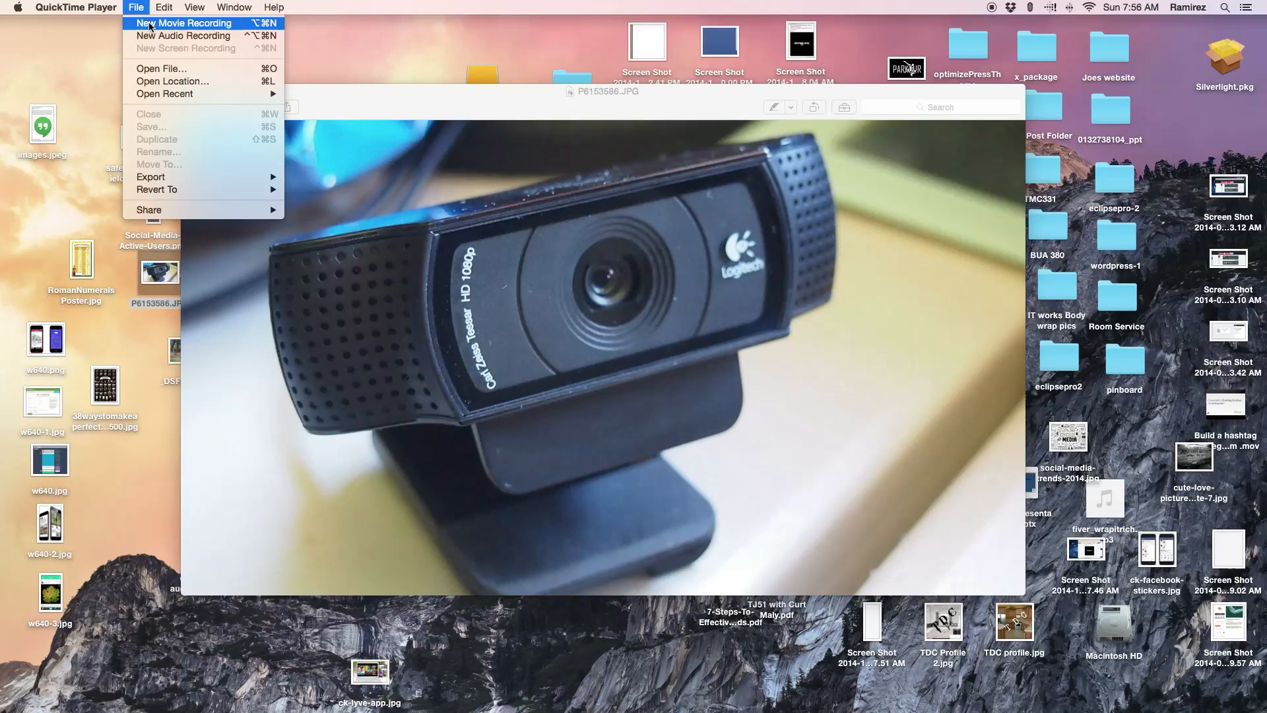
left_click(183, 22)
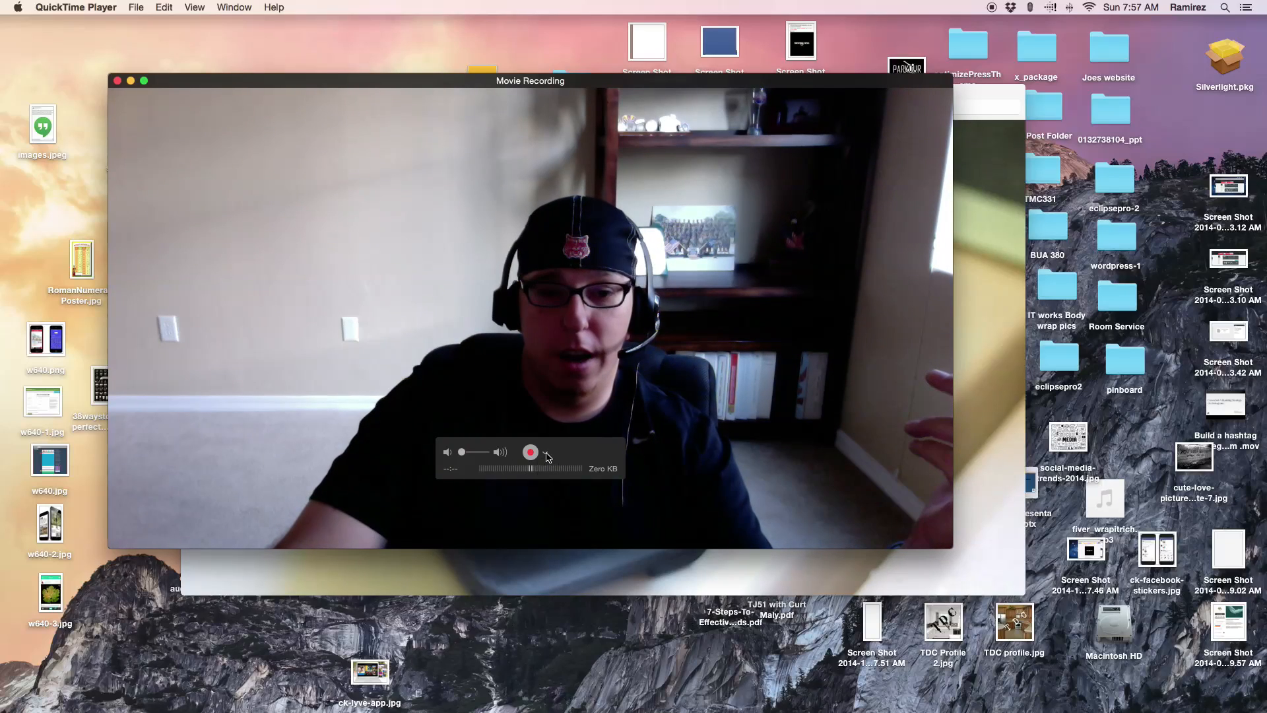
Step: Select HD Pro Webcam C920 as the recording camera from the record options menu
left_click(545, 451)
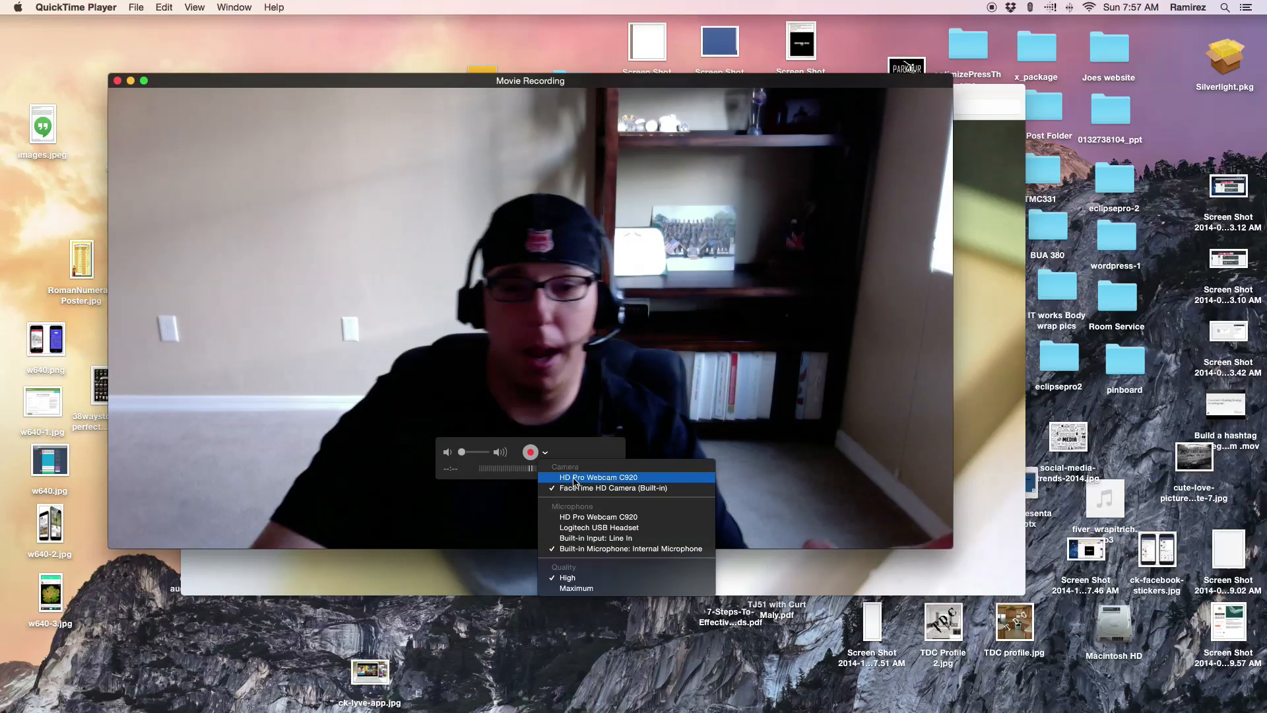
left_click(598, 477)
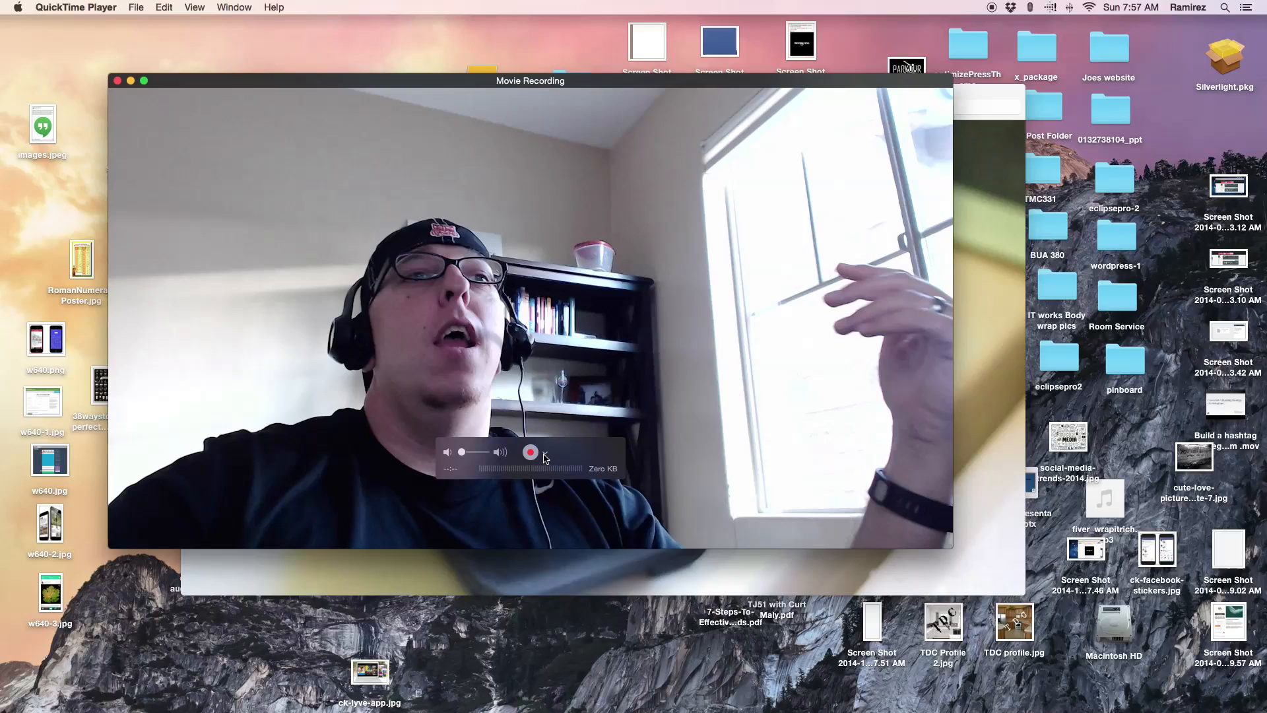
Step: Close the Movie Recording window, returning to the Logitech webcam photo on the desktop
left_click(544, 451)
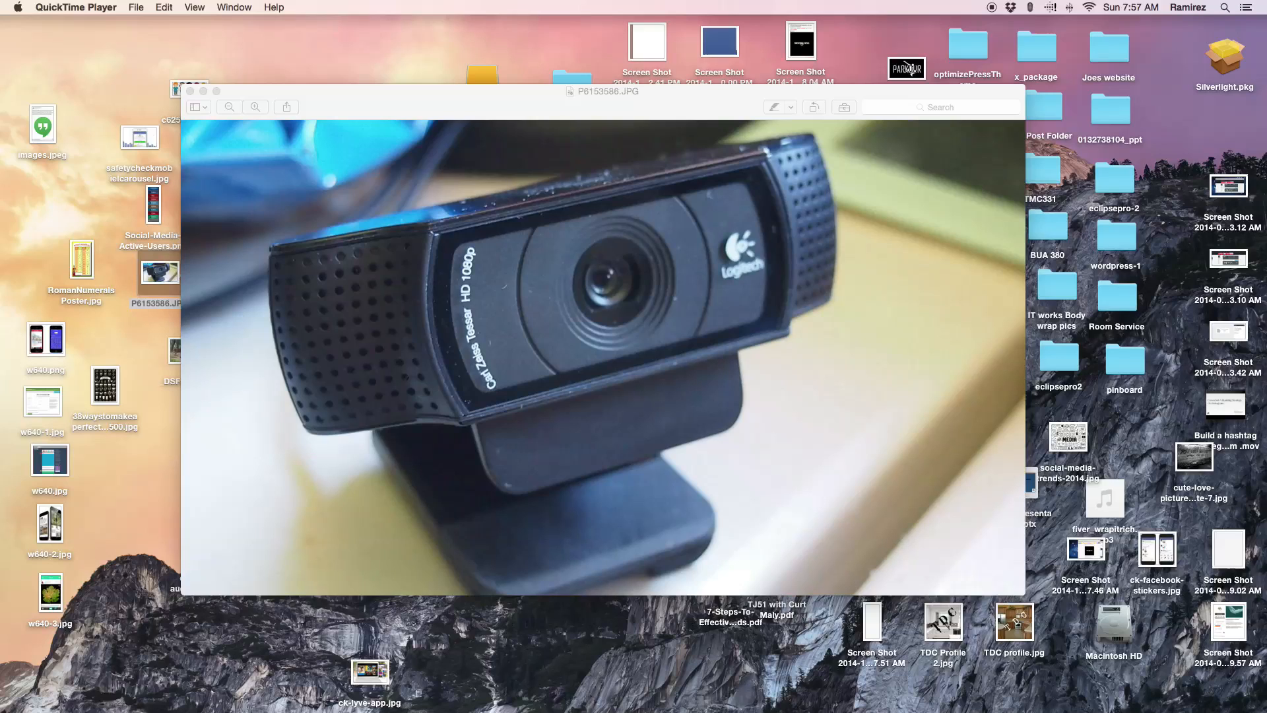
mouse_move(997, 14)
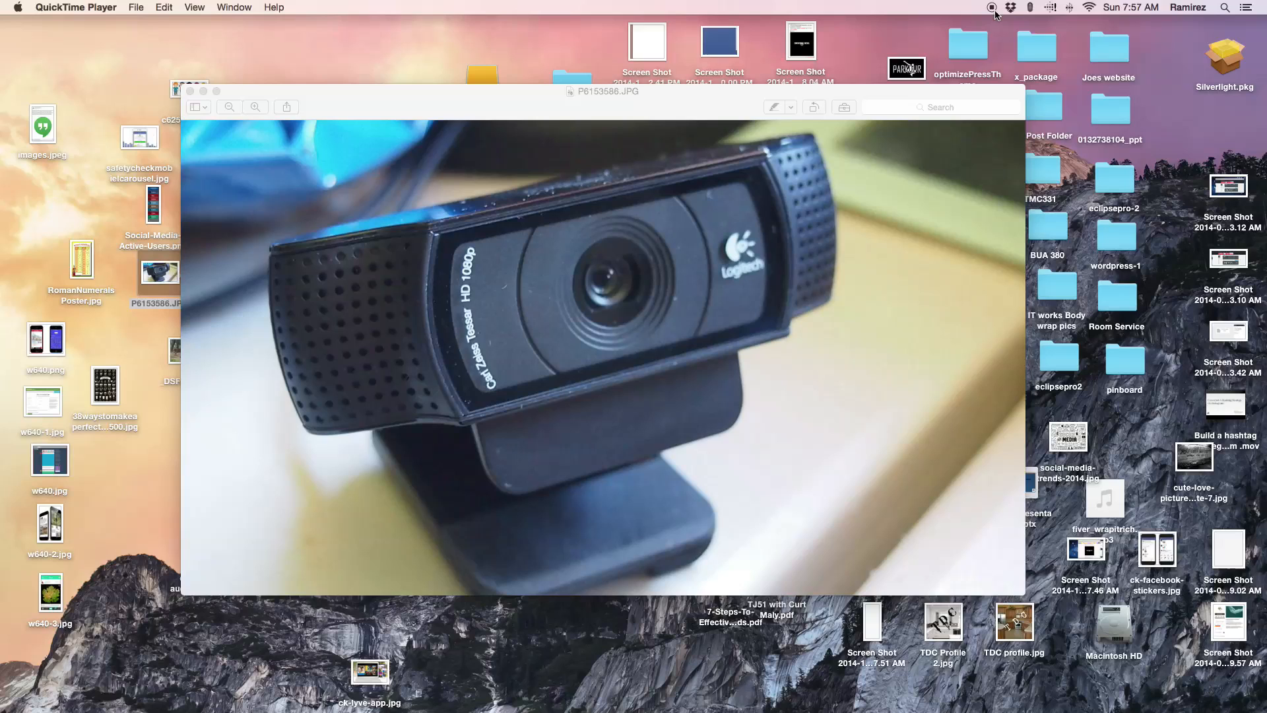